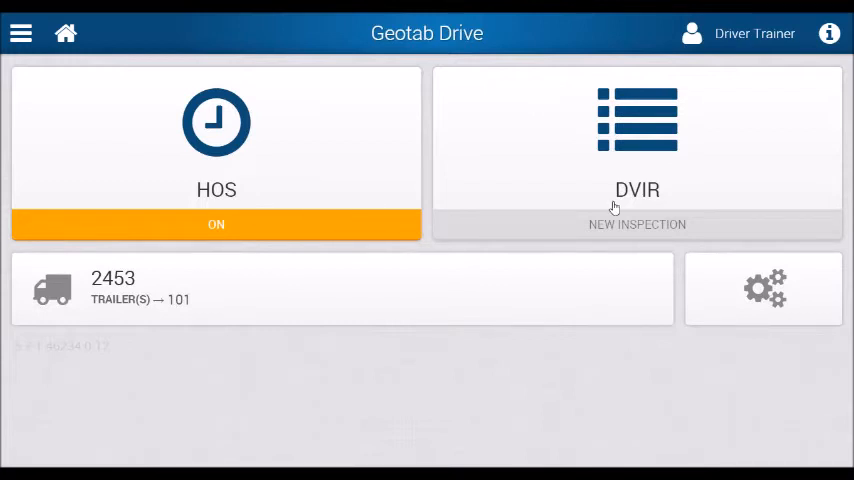
pyautogui.moveTo(107, 297)
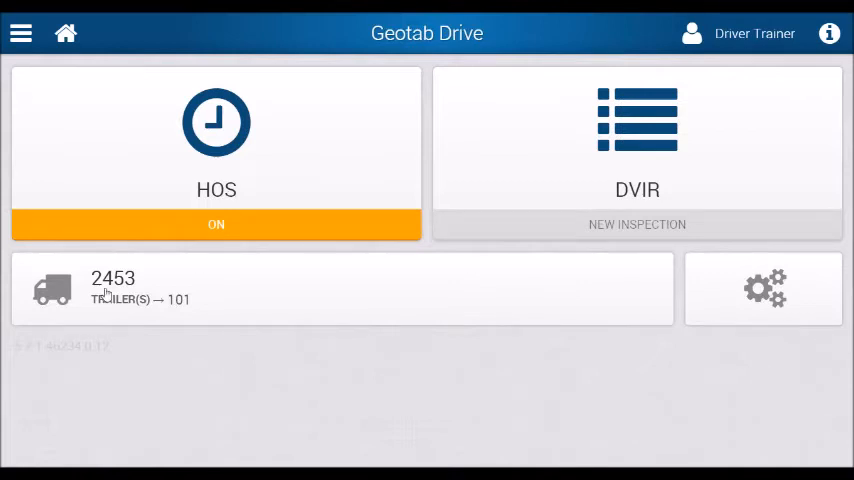
pyautogui.moveTo(100, 288)
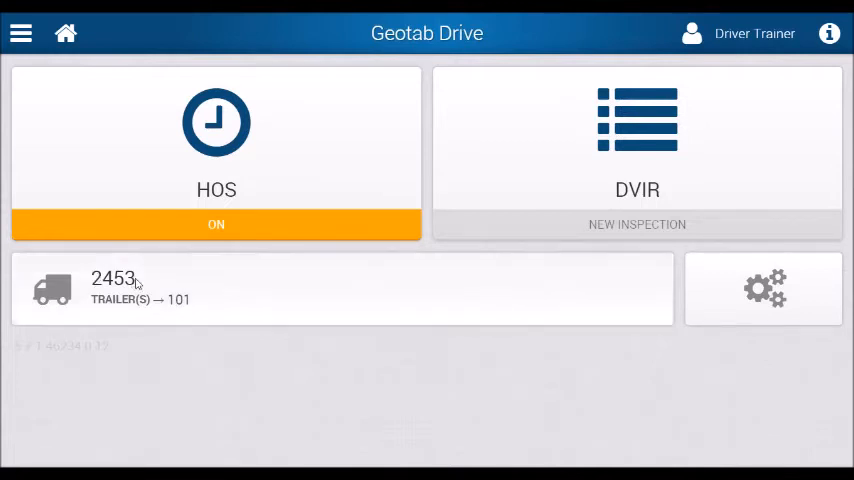
# Step: Replace vehicle 2453 with EB Demo from the Select a Vehicle list
pyautogui.click(340, 289)
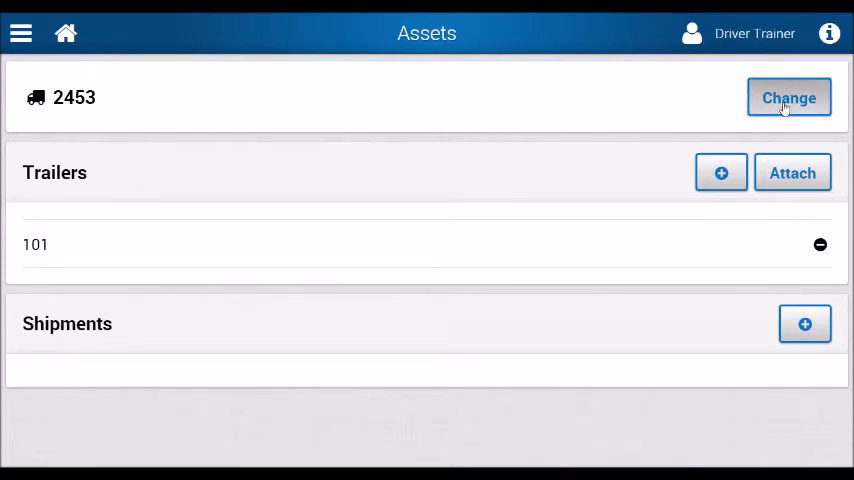
pyautogui.click(788, 97)
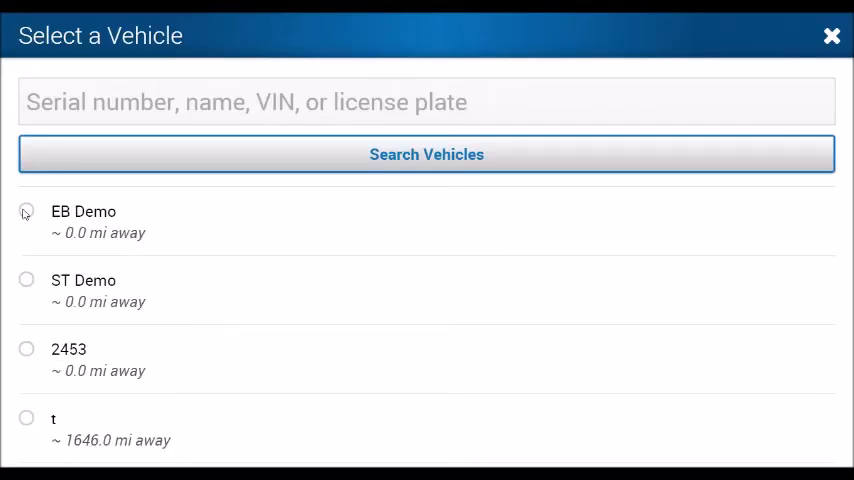
pyautogui.click(26, 211)
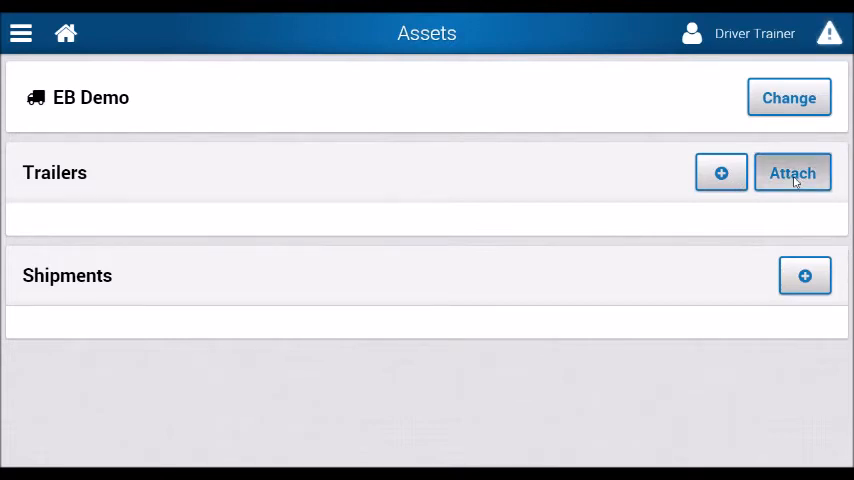
# Step: Search for trailer 101, dismiss the search, and add trailer 85263 to EB Demo
pyautogui.click(792, 172)
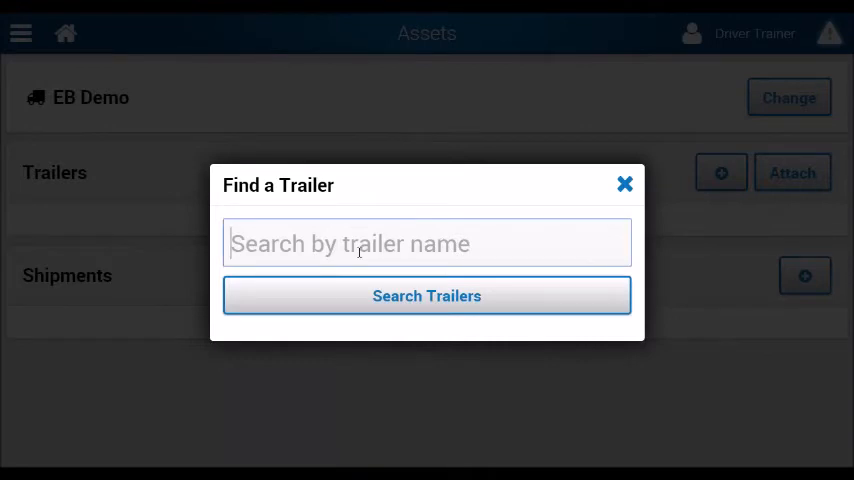
pyautogui.write('101')
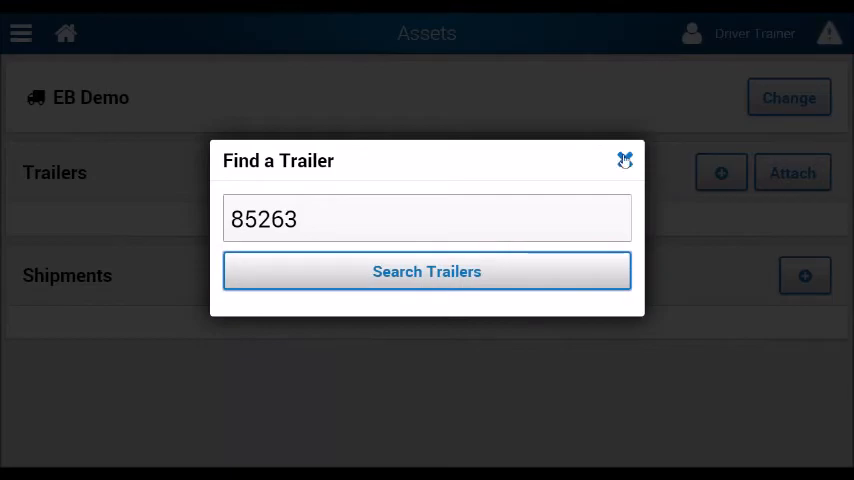
pyautogui.click(625, 160)
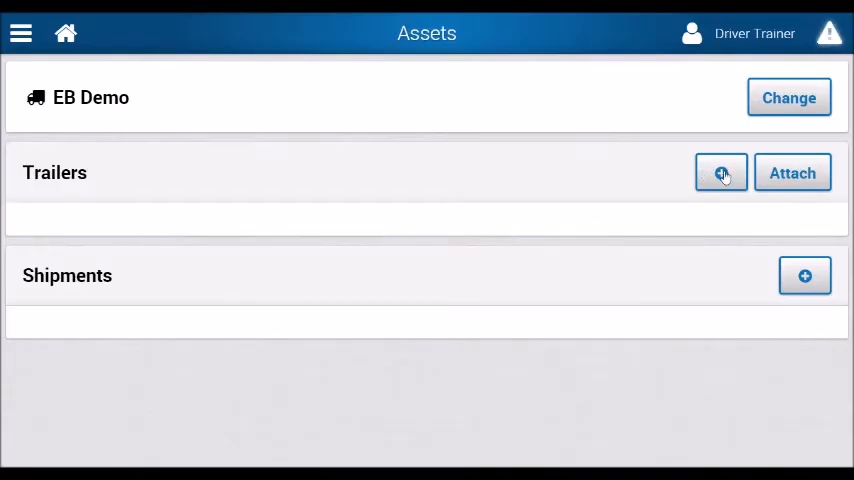
pyautogui.click(721, 172)
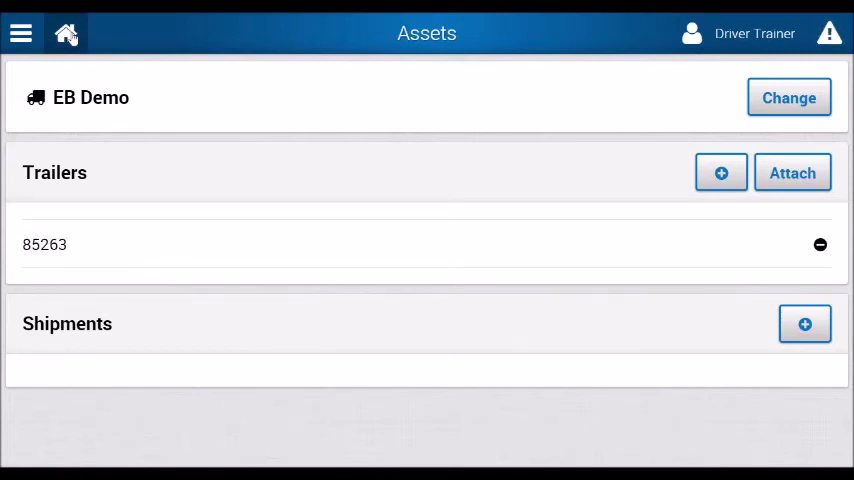
pyautogui.click(65, 33)
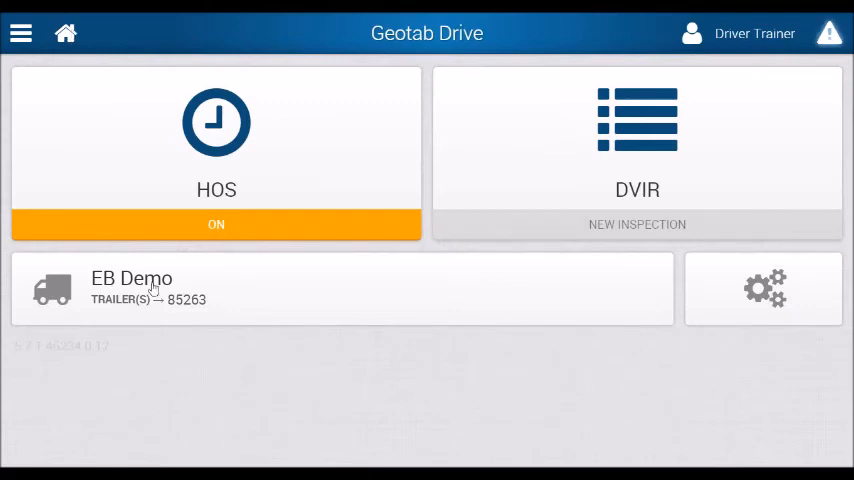
pyautogui.moveTo(639, 238)
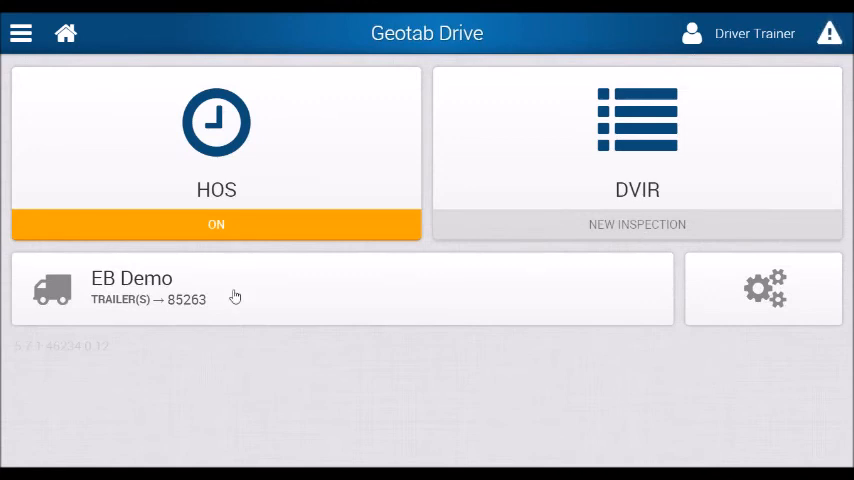
pyautogui.click(343, 289)
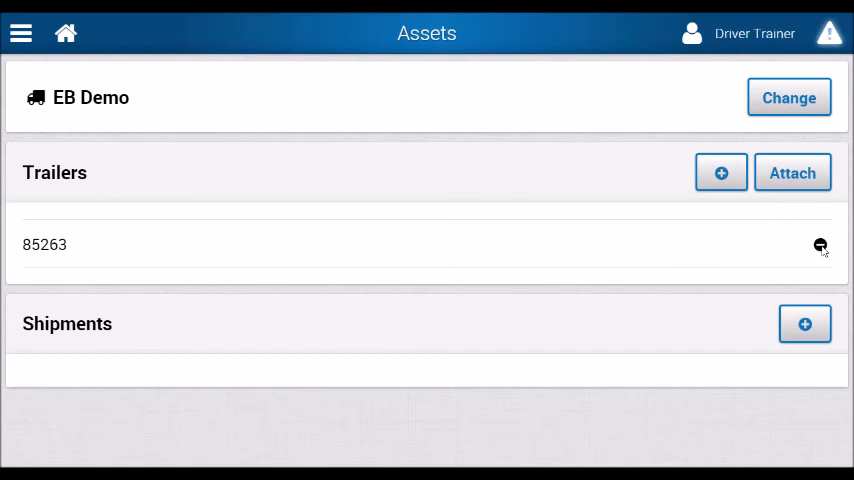
# Step: Detach trailer 85263 from EB Demo and start entering trailer 101
pyautogui.click(820, 245)
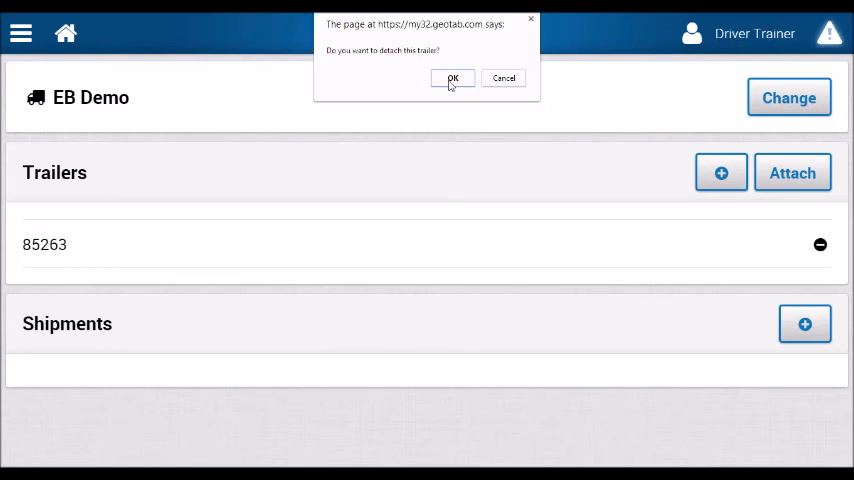
pyautogui.click(451, 78)
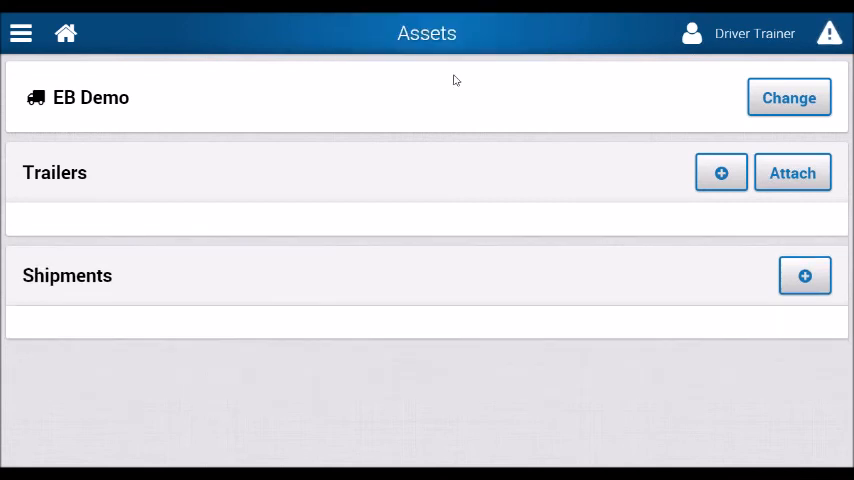
pyautogui.moveTo(770, 180)
pyautogui.write('1')
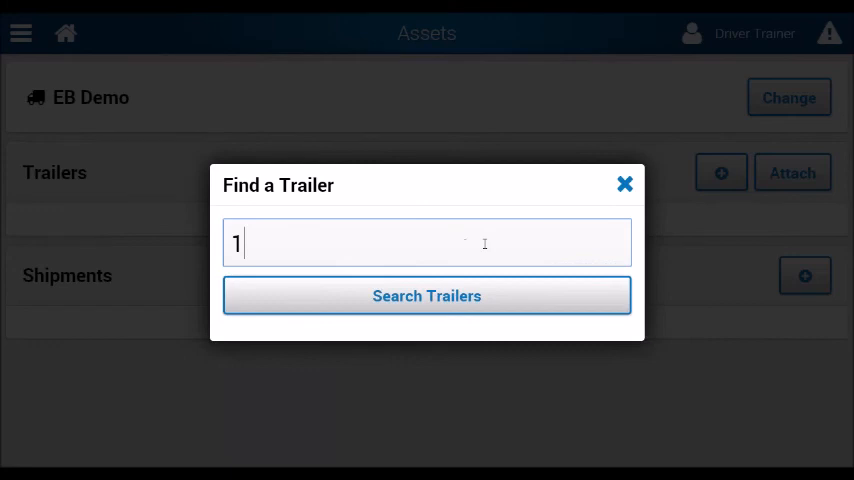
pyautogui.write('01')
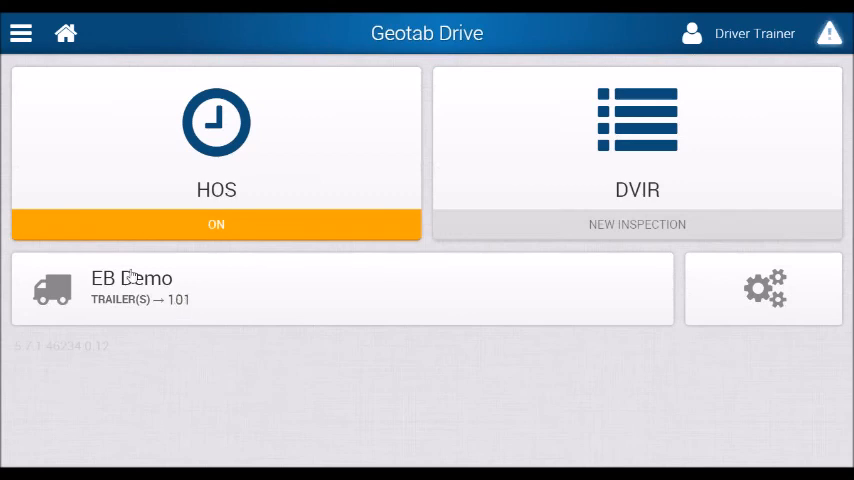
pyautogui.moveTo(137, 298)
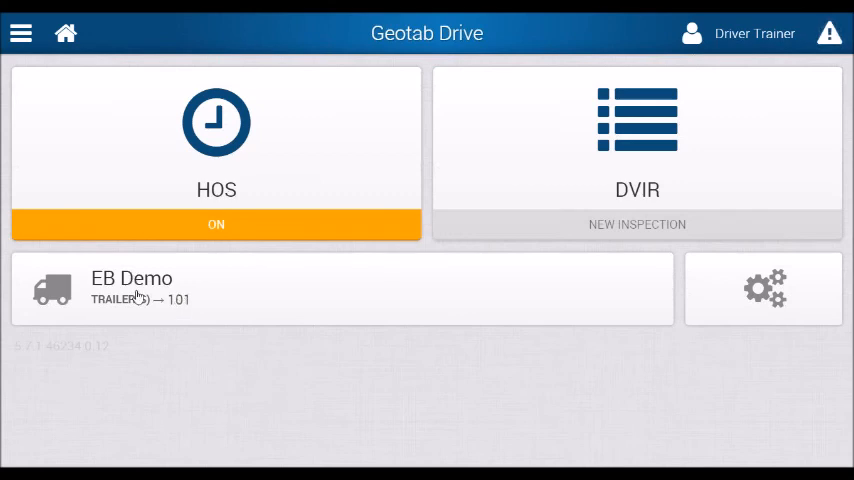